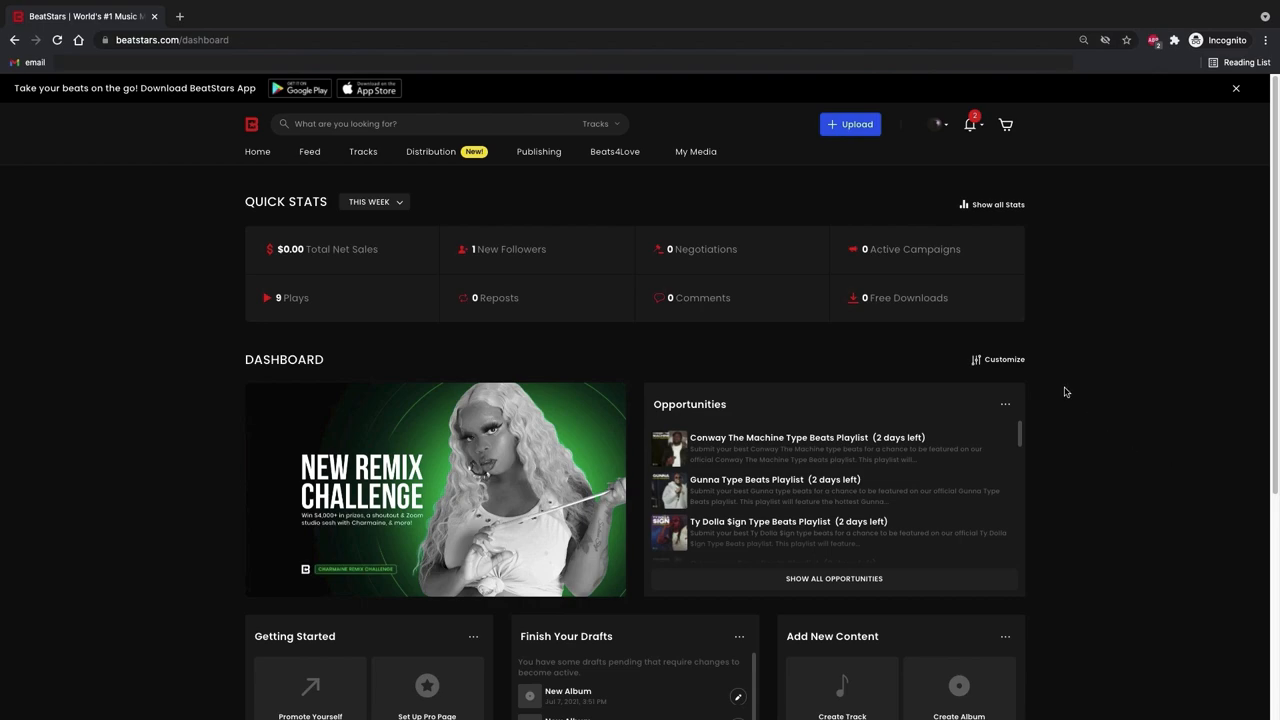
Step: Create a new track from Tracks and show its cover-artwork upload options
{"action": "left_click", "coordinate": [695, 151]}
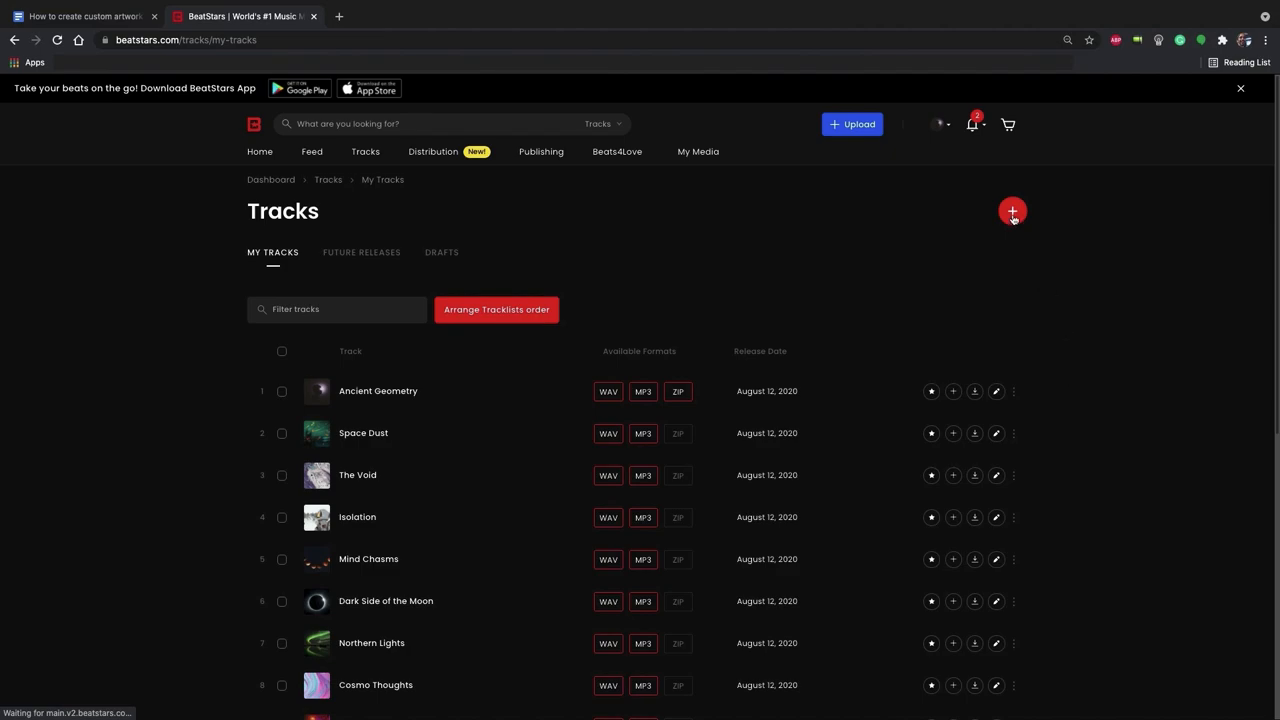
{"action": "left_click", "coordinate": [1011, 211]}
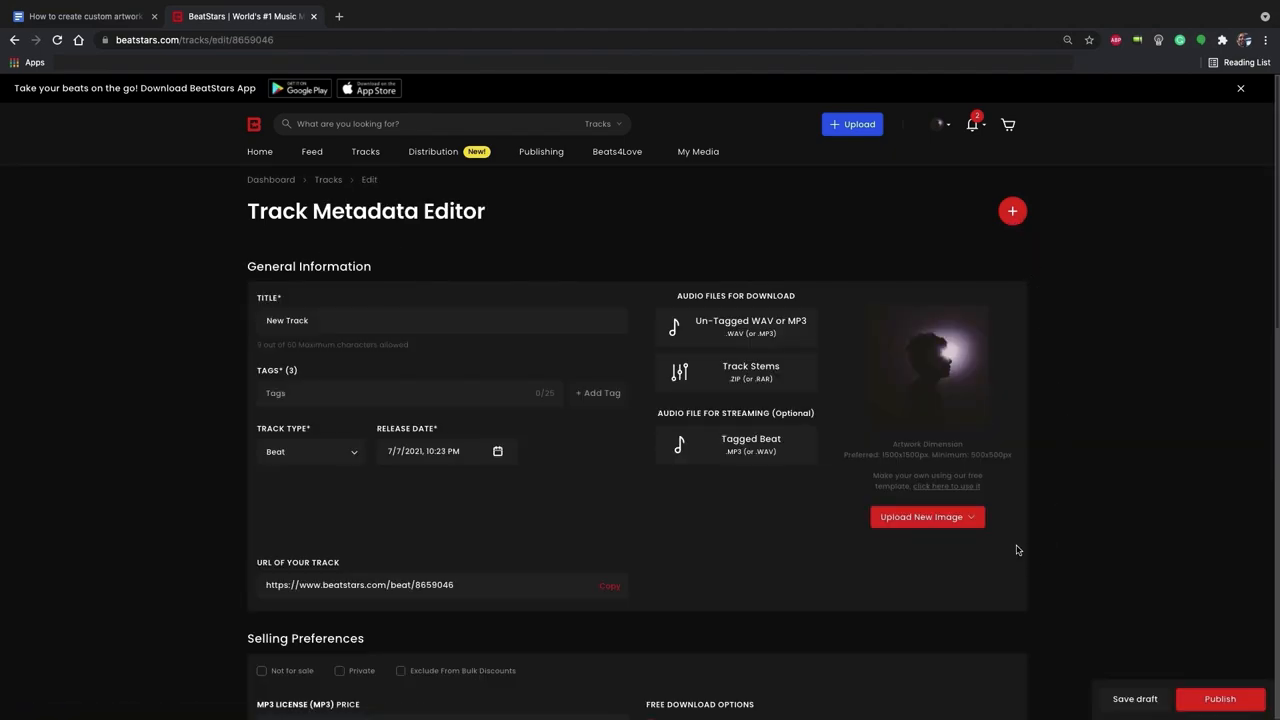
{"action": "left_click", "coordinate": [920, 516]}
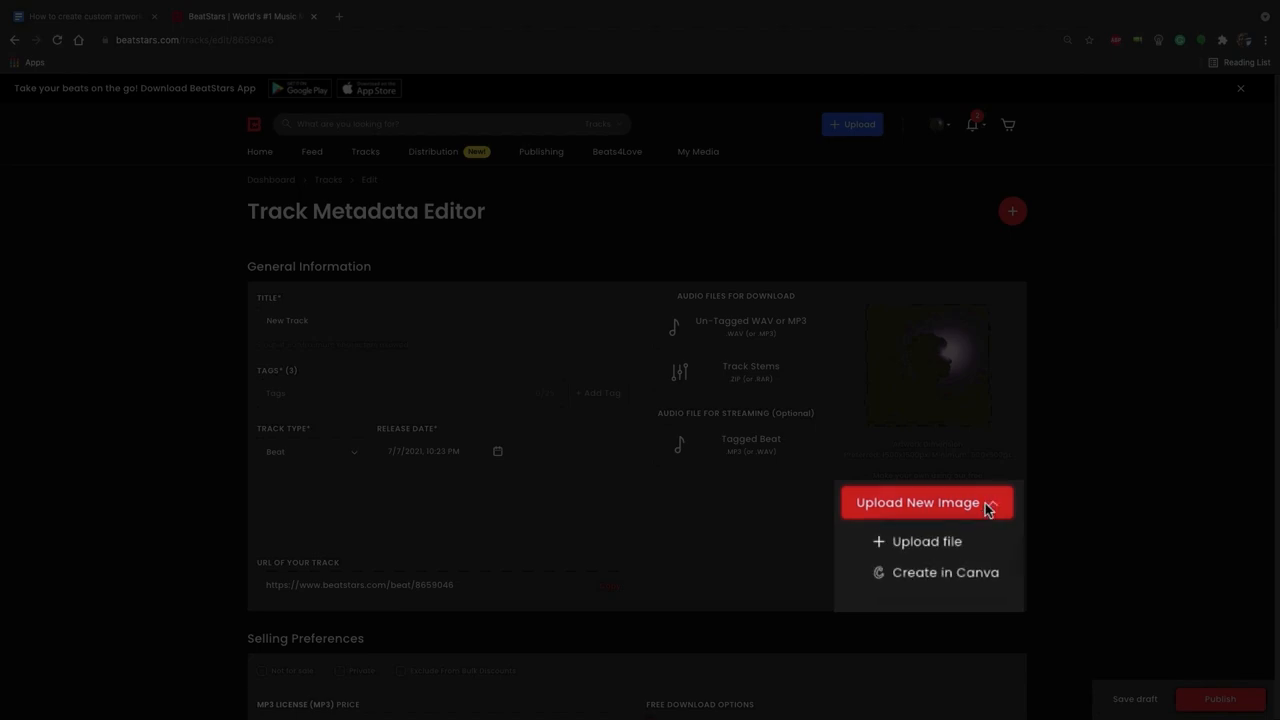
{"action": "mouse_move", "coordinate": [945, 572]}
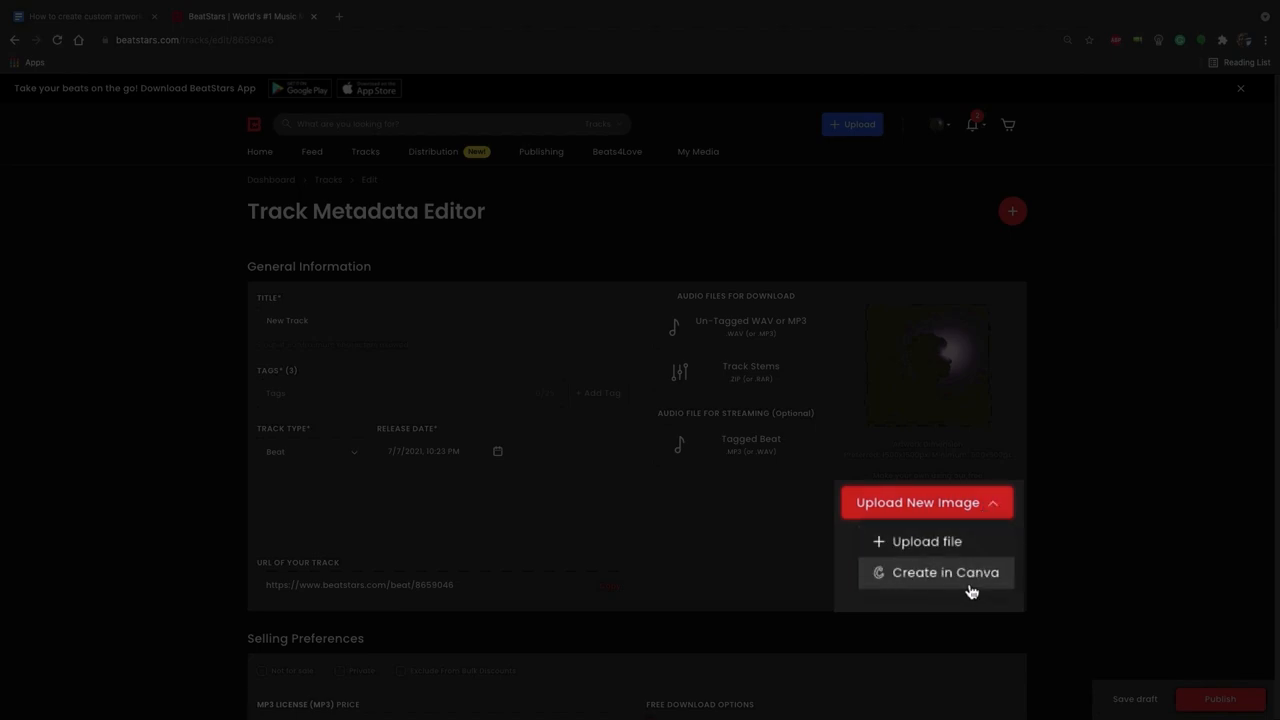
{"action": "left_click", "coordinate": [944, 572]}
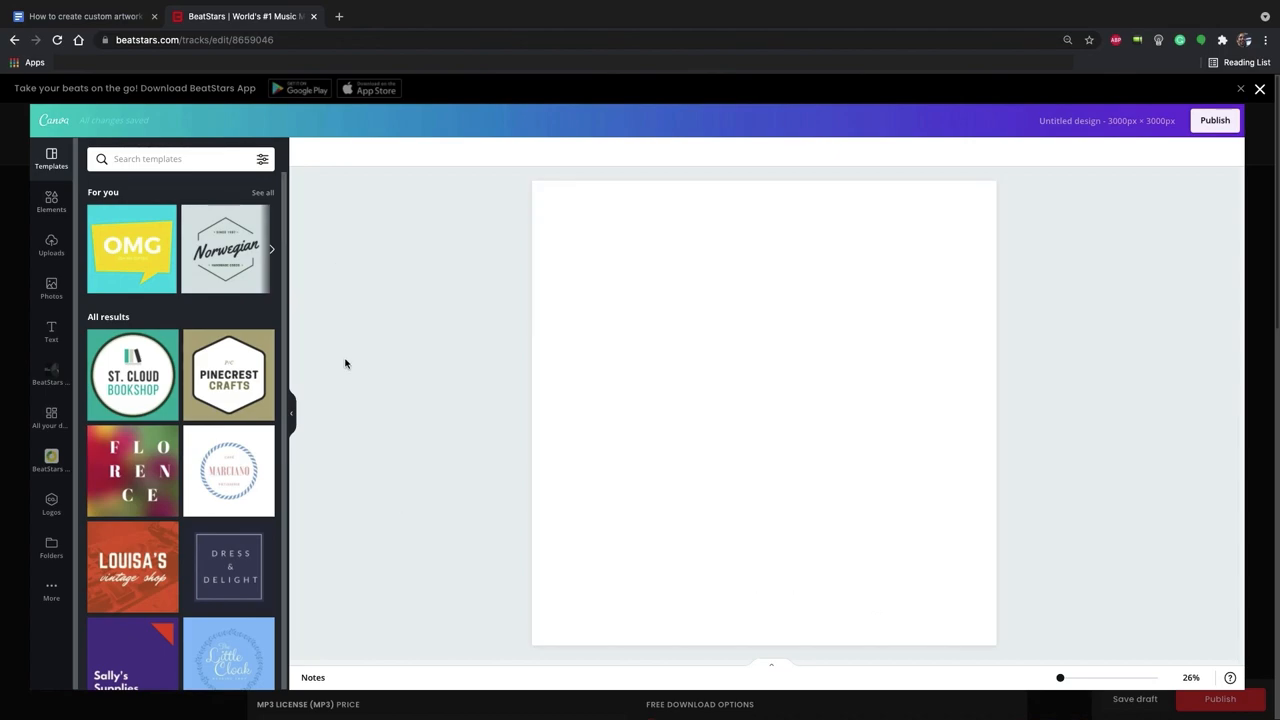
{"action": "mouse_move", "coordinate": [308, 369]}
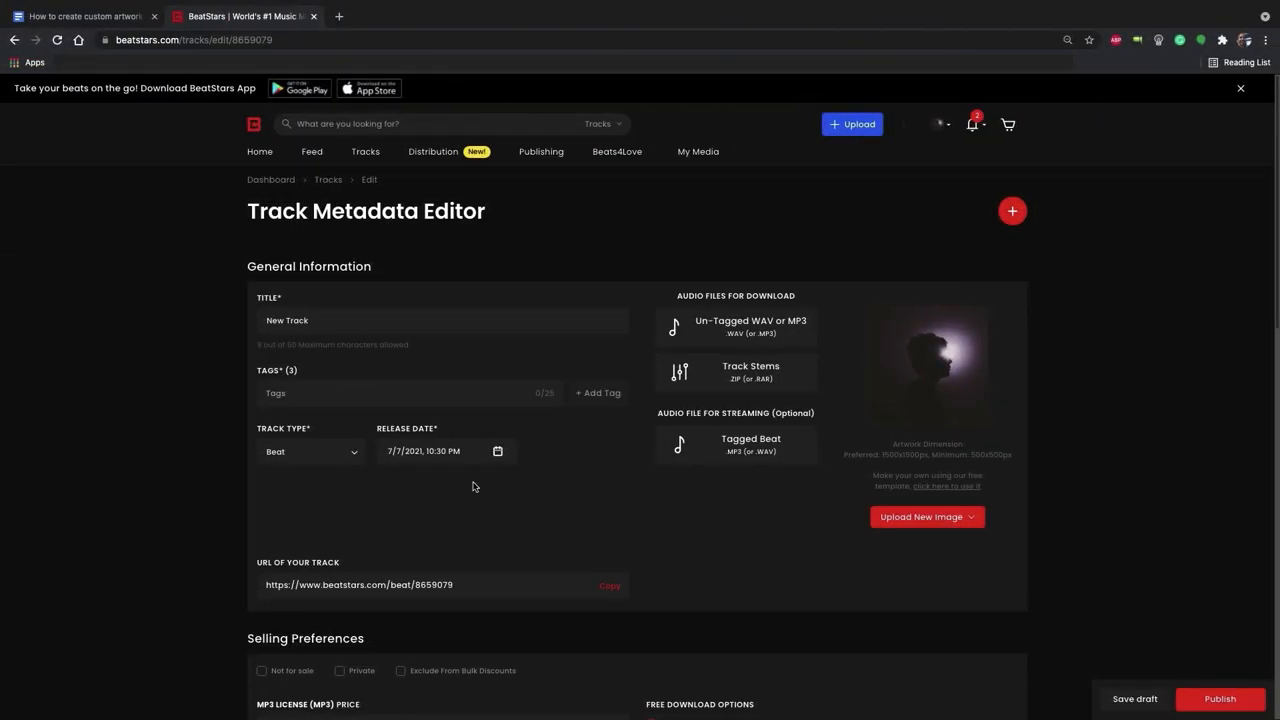
{"action": "mouse_move", "coordinate": [793, 579]}
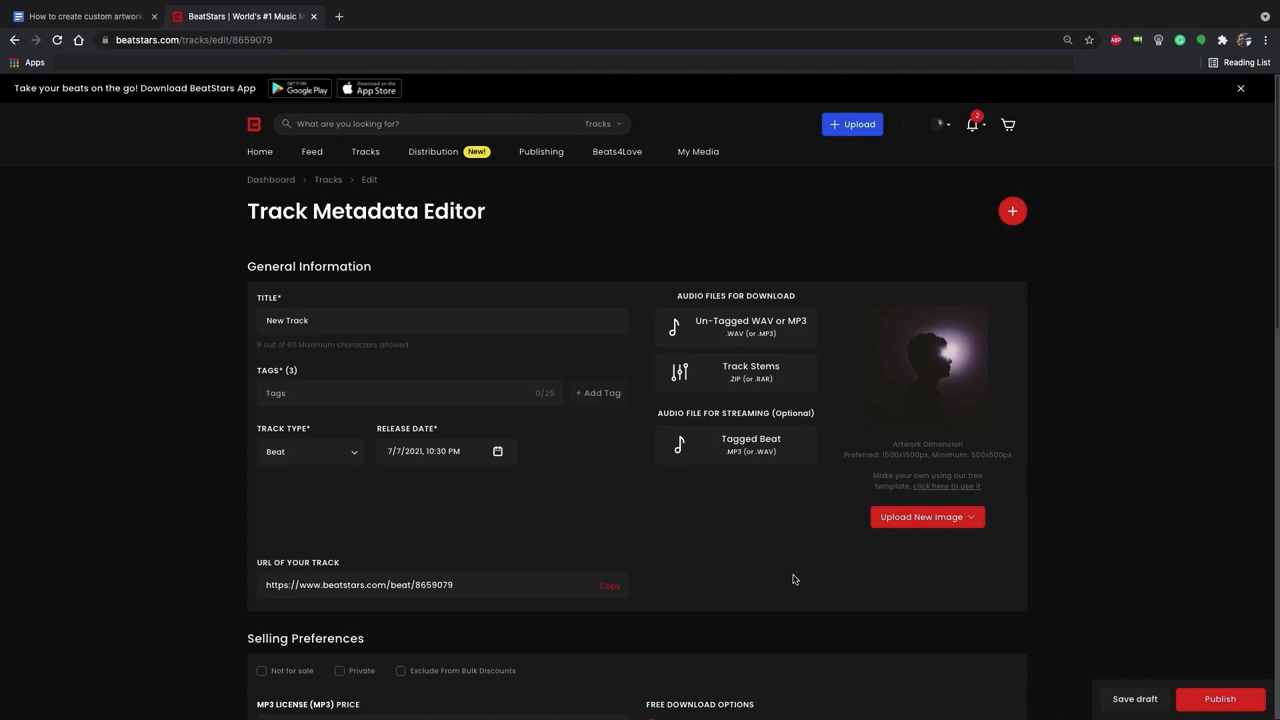
{"action": "mouse_move", "coordinate": [879, 571]}
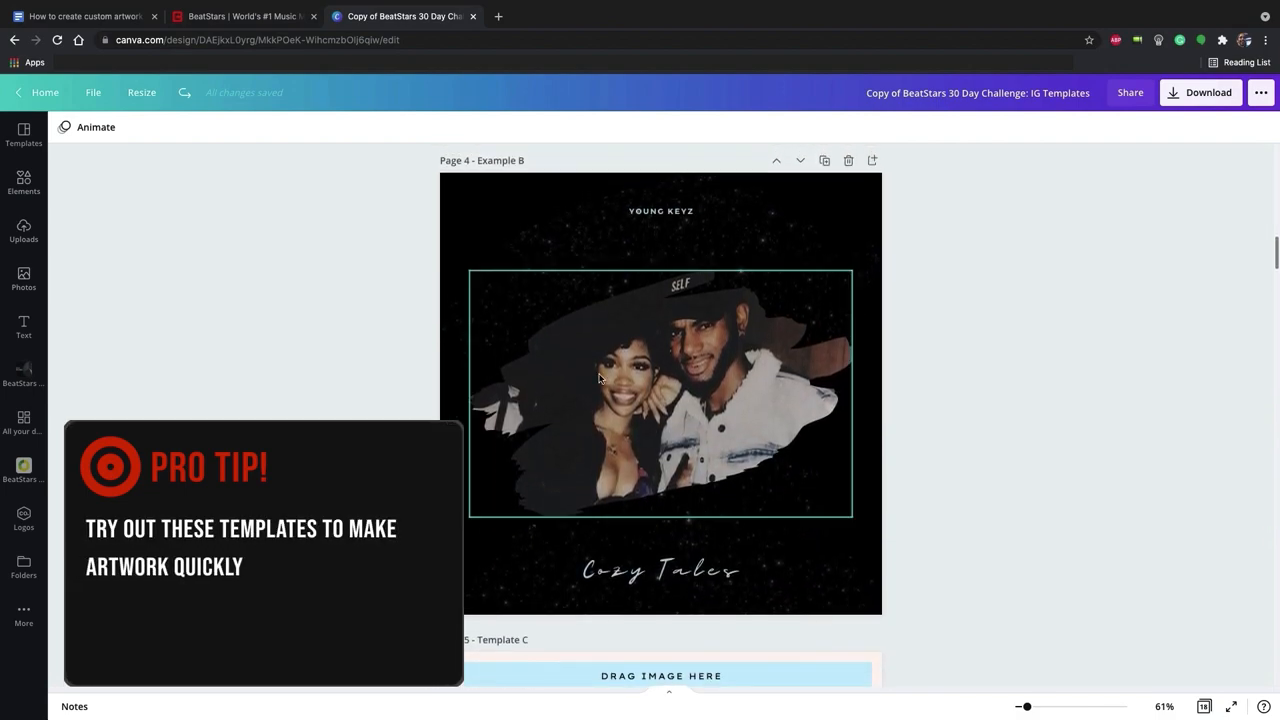
Step: Swap in an uploaded photo, retype the artist name as BEATSBYSTELLAR, and bring up download settings
{"action": "left_click", "coordinate": [23, 230]}
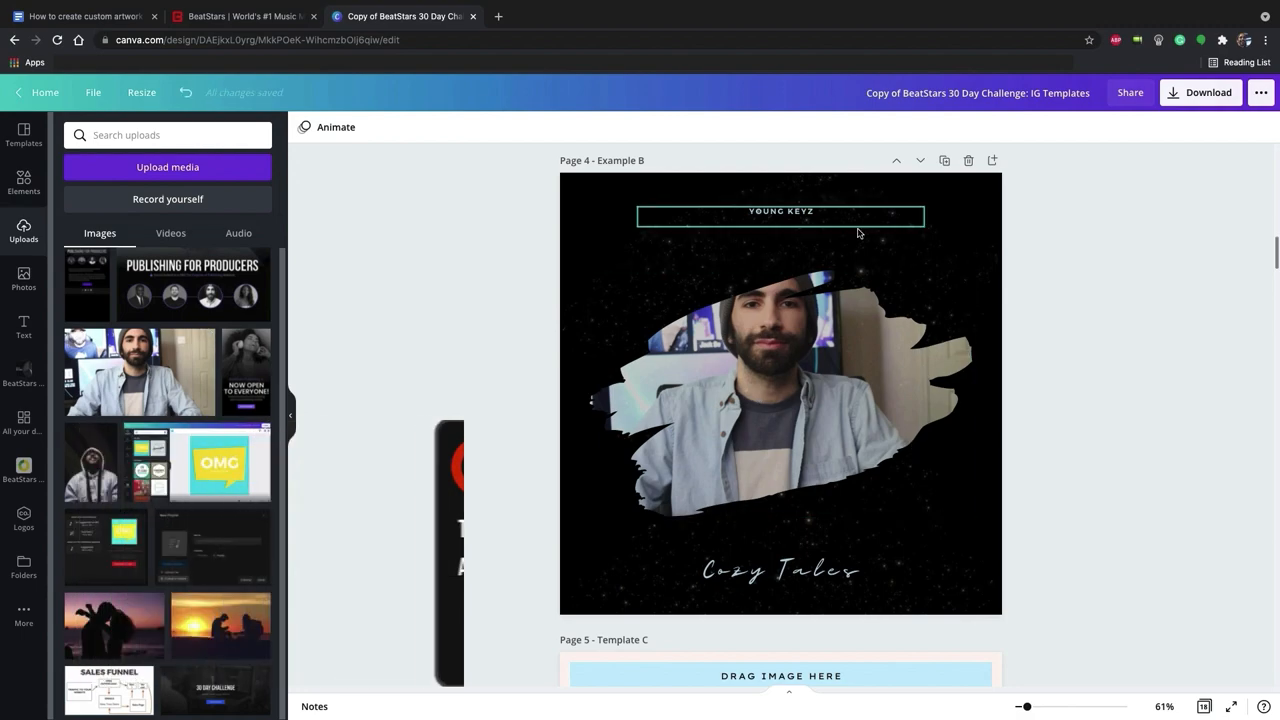
{"action": "left_click", "coordinate": [781, 211]}
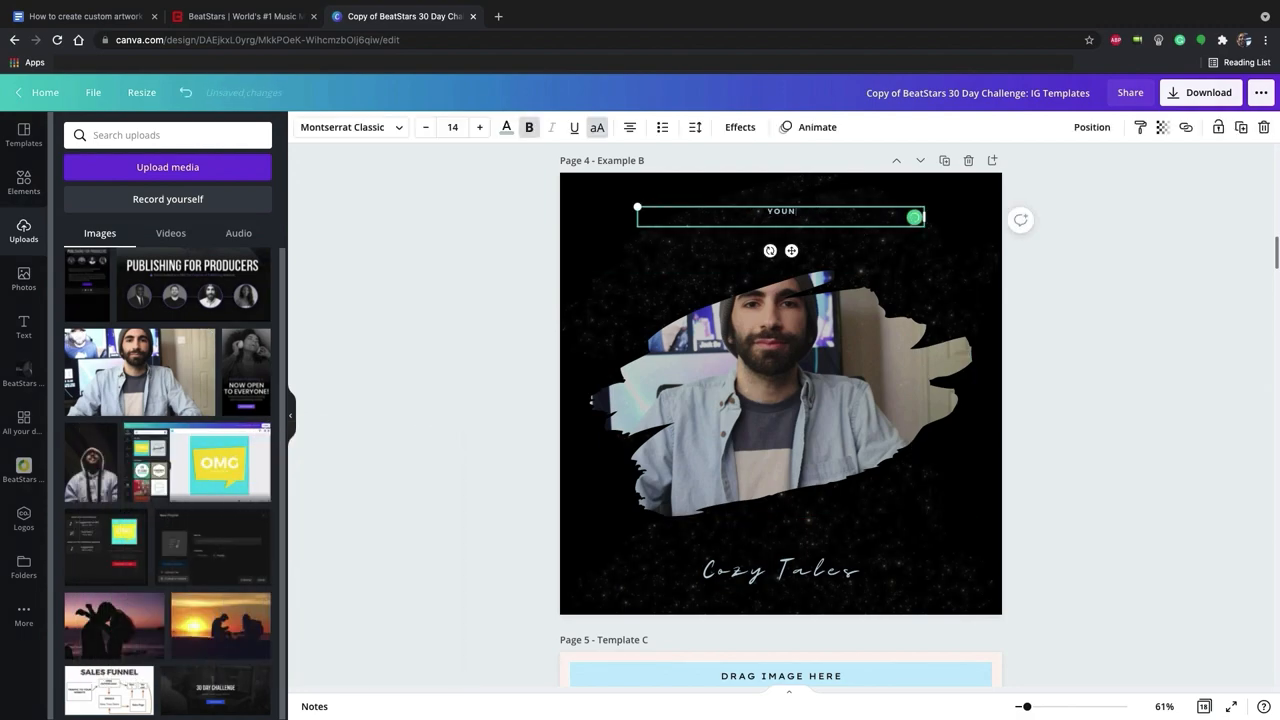
{"action": "type", "text": "BEATSBYSTELLAR"}
{"action": "left_click", "coordinate": [781, 571]}
{"action": "type", "text": "Money"}
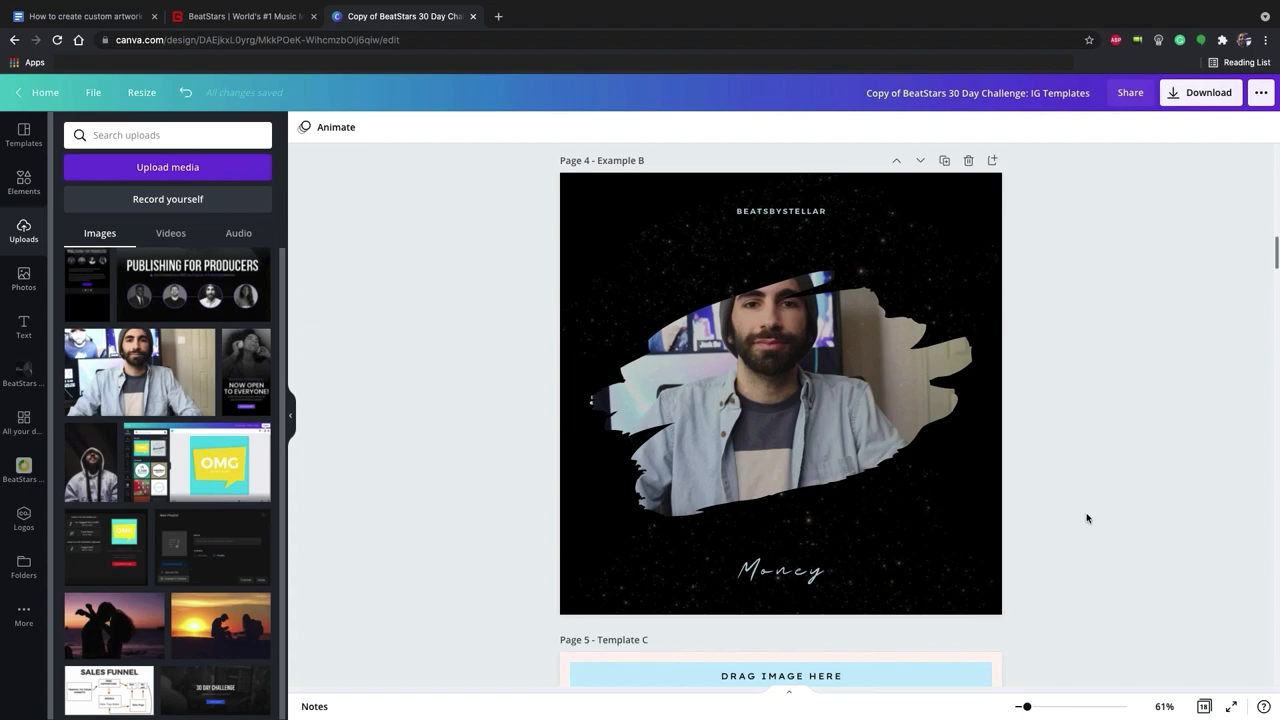
{"action": "left_click", "coordinate": [1208, 92]}
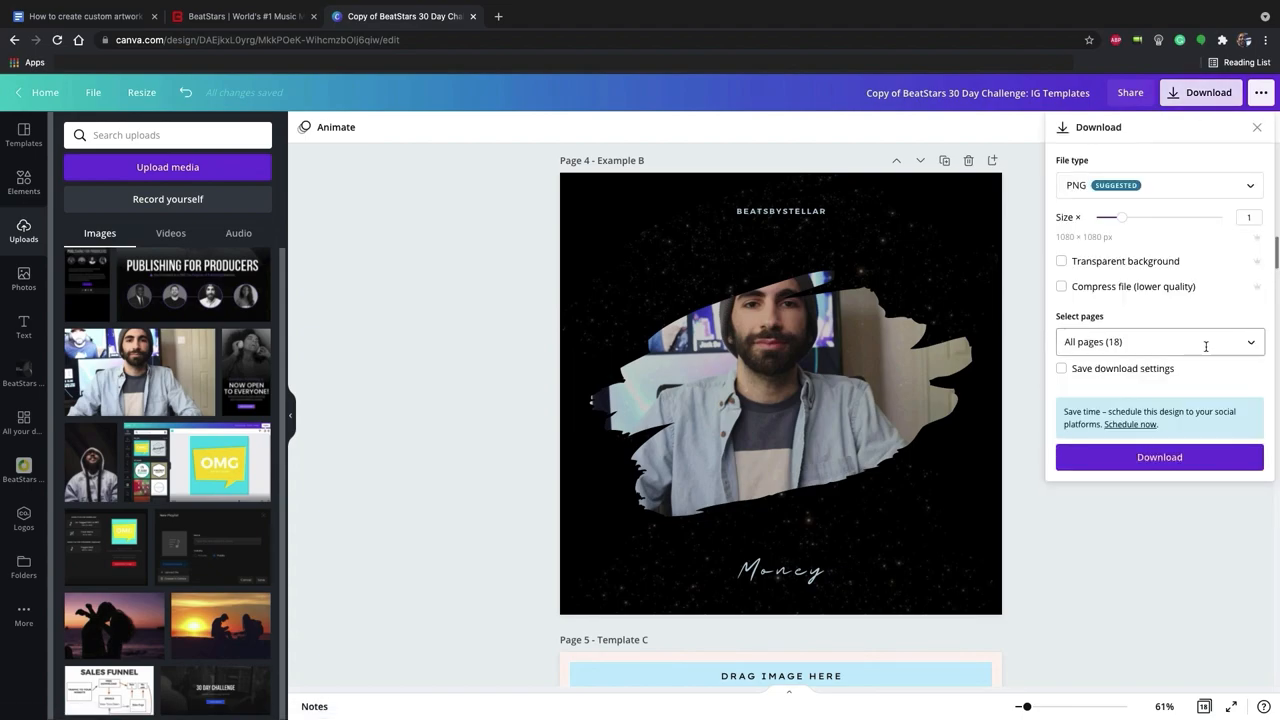
{"action": "left_click", "coordinate": [1160, 341]}
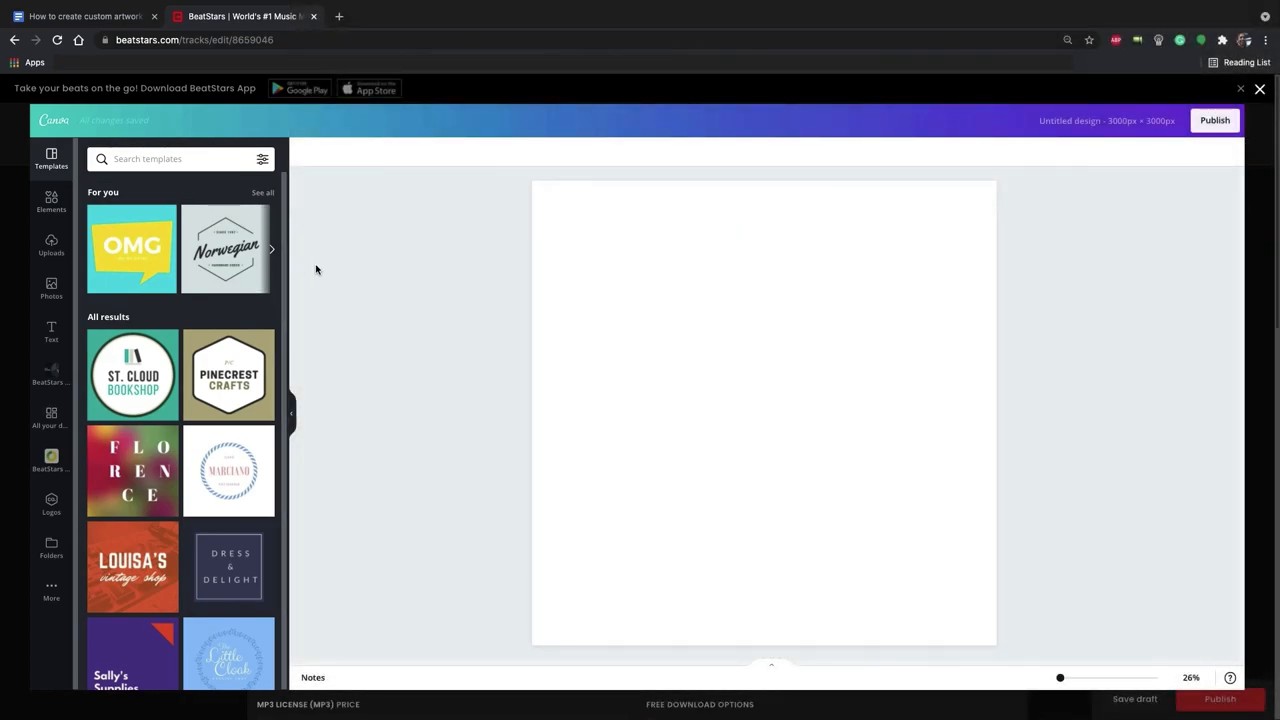
{"action": "mouse_move", "coordinate": [51, 200]}
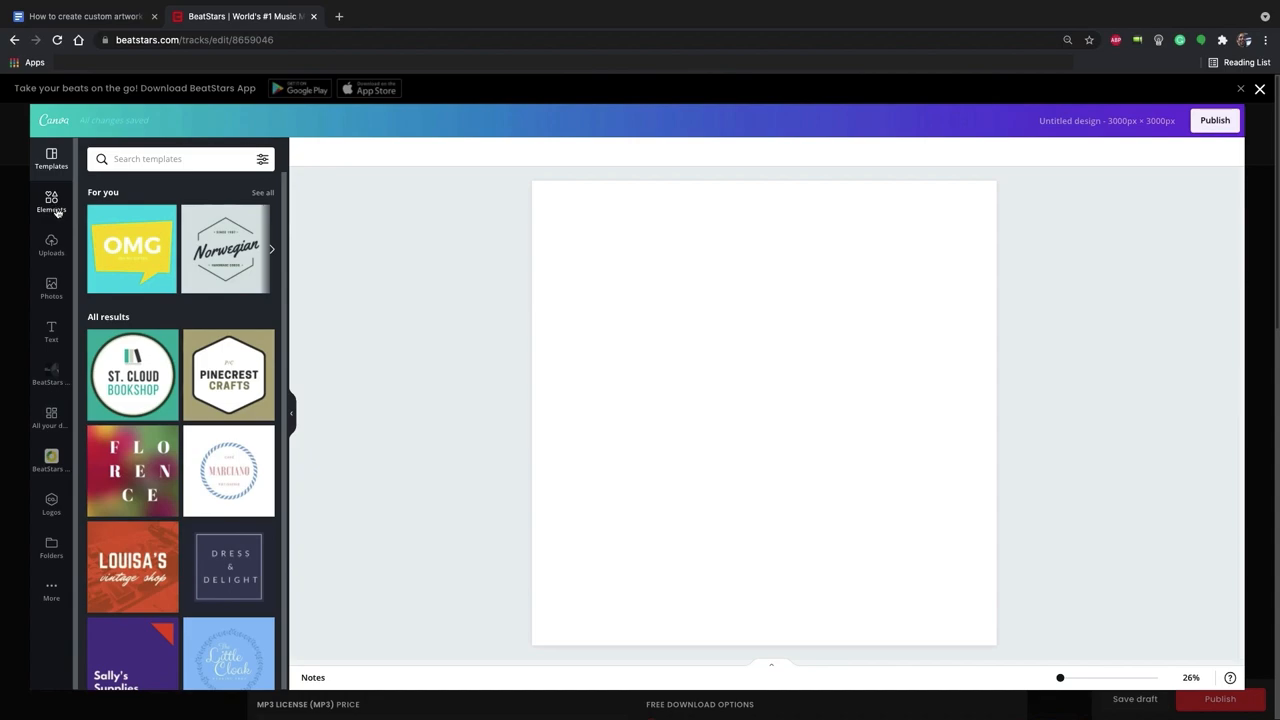
Step: Search Canva elements for 'money' and add the scattered dollar-bills photo to the cover
{"action": "left_click", "coordinate": [51, 200]}
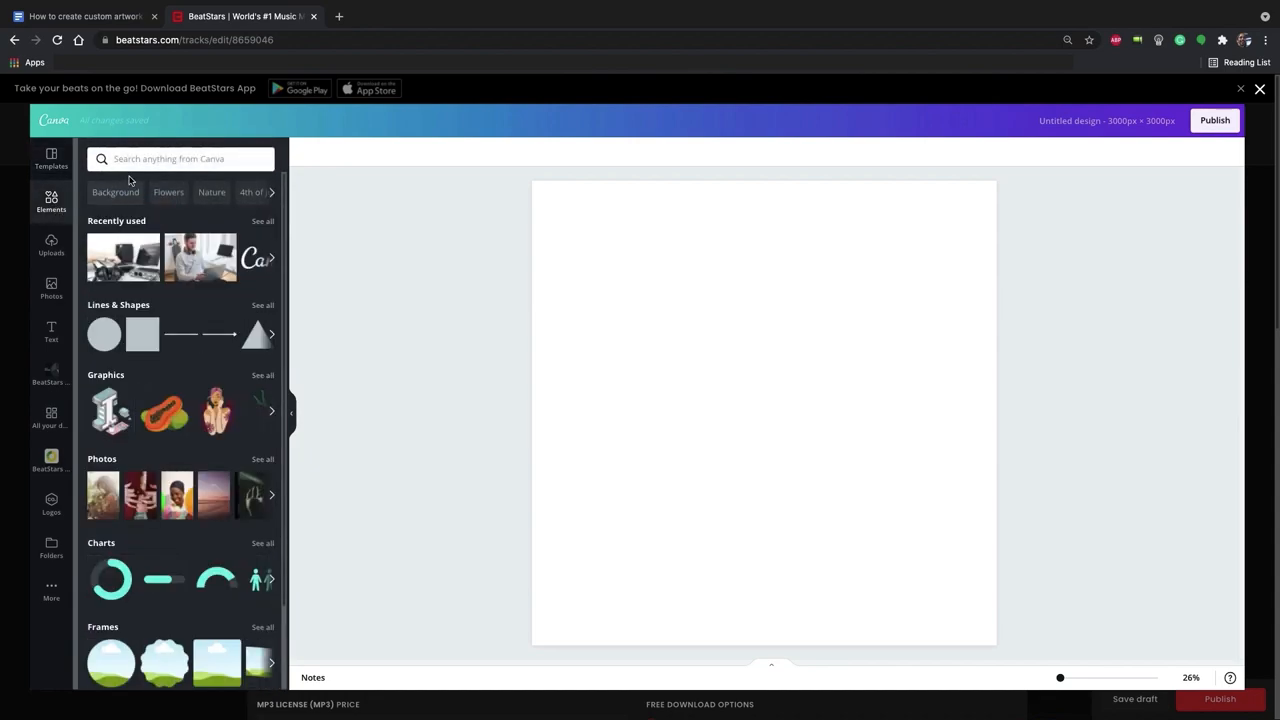
{"action": "left_click", "coordinate": [180, 159]}
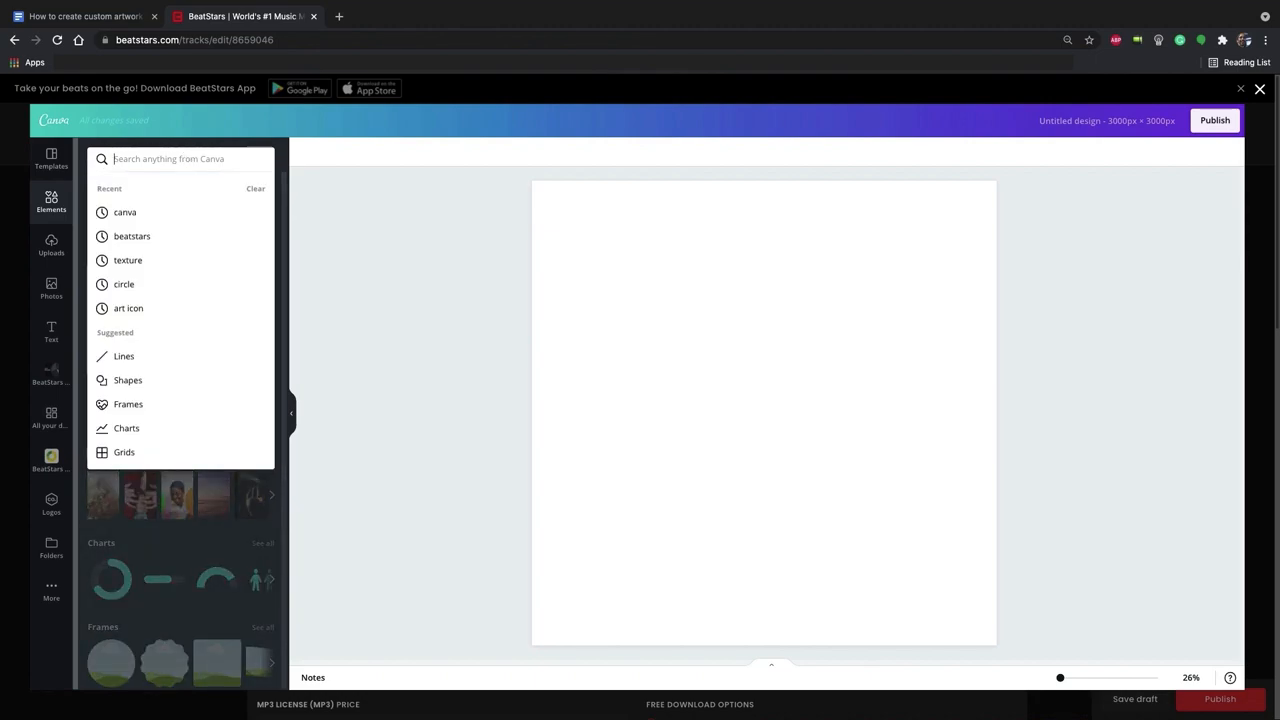
{"action": "type", "text": "money"}
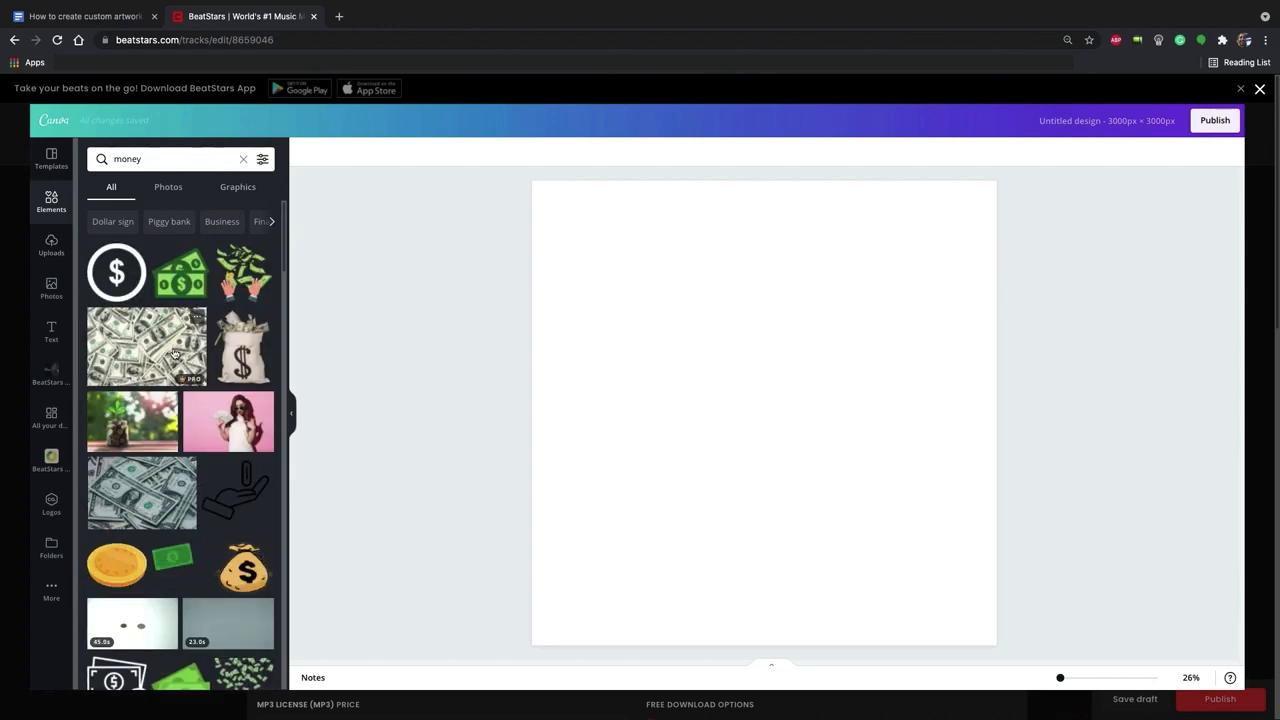
{"action": "left_click", "coordinate": [147, 347]}
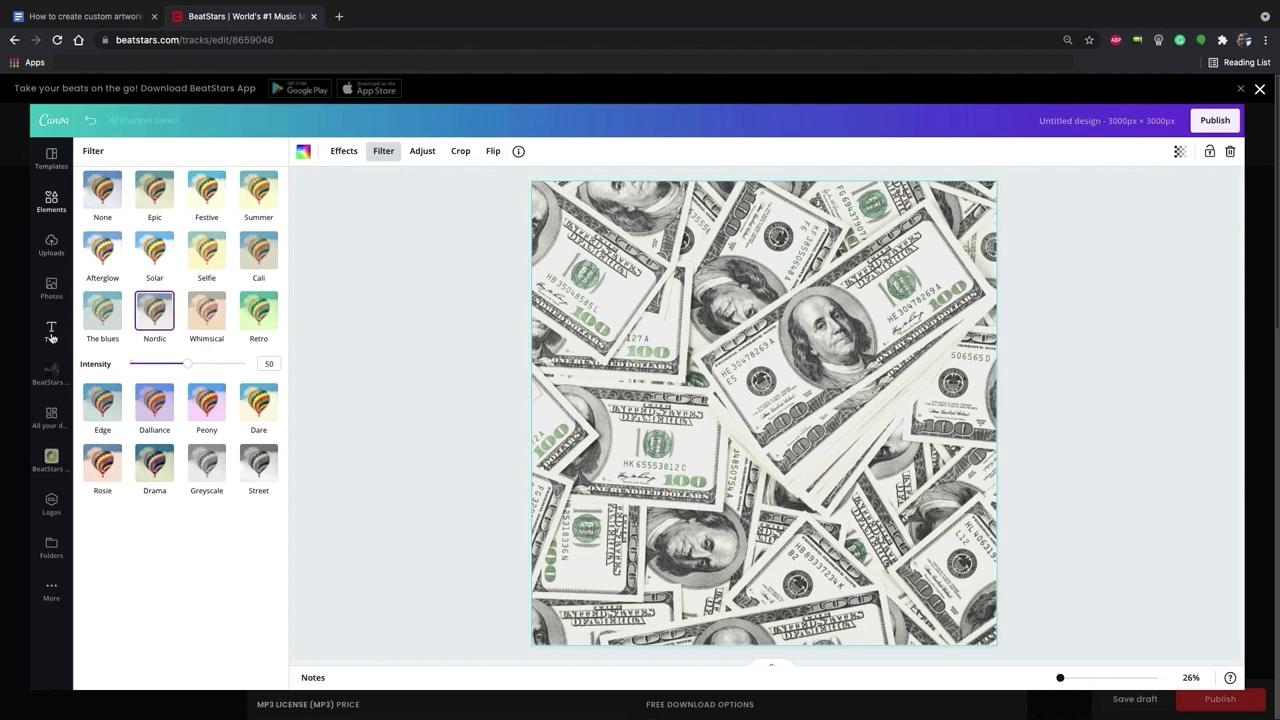
Step: Add the pink WOW! text style, retype it as MONEY, and centre it on the cover
{"action": "left_click", "coordinate": [51, 330]}
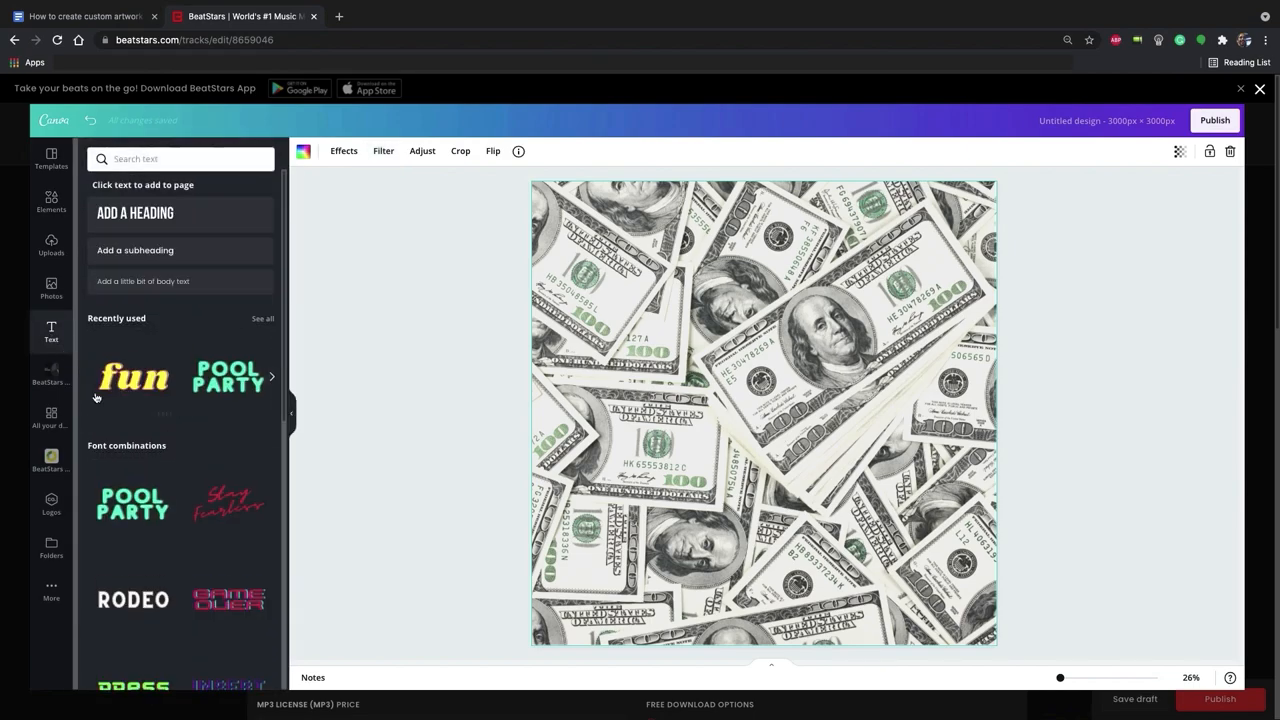
{"action": "left_click", "coordinate": [132, 415]}
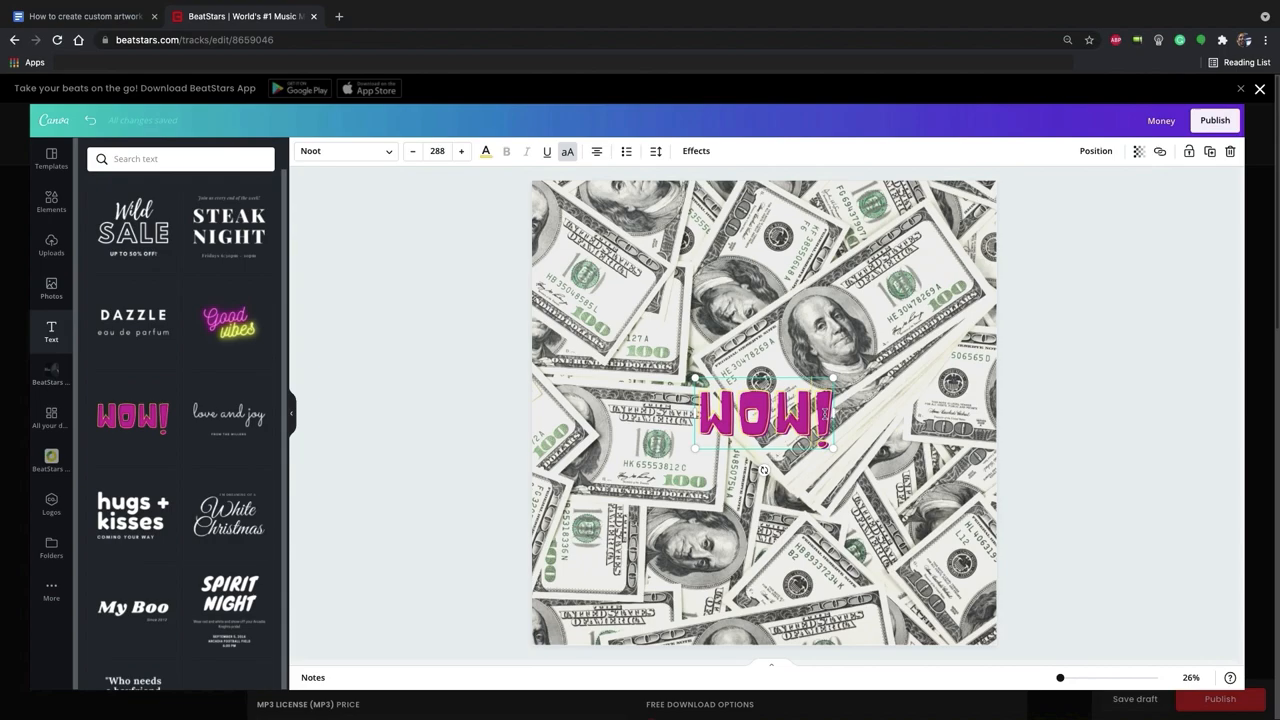
{"action": "type", "text": "MONEY"}
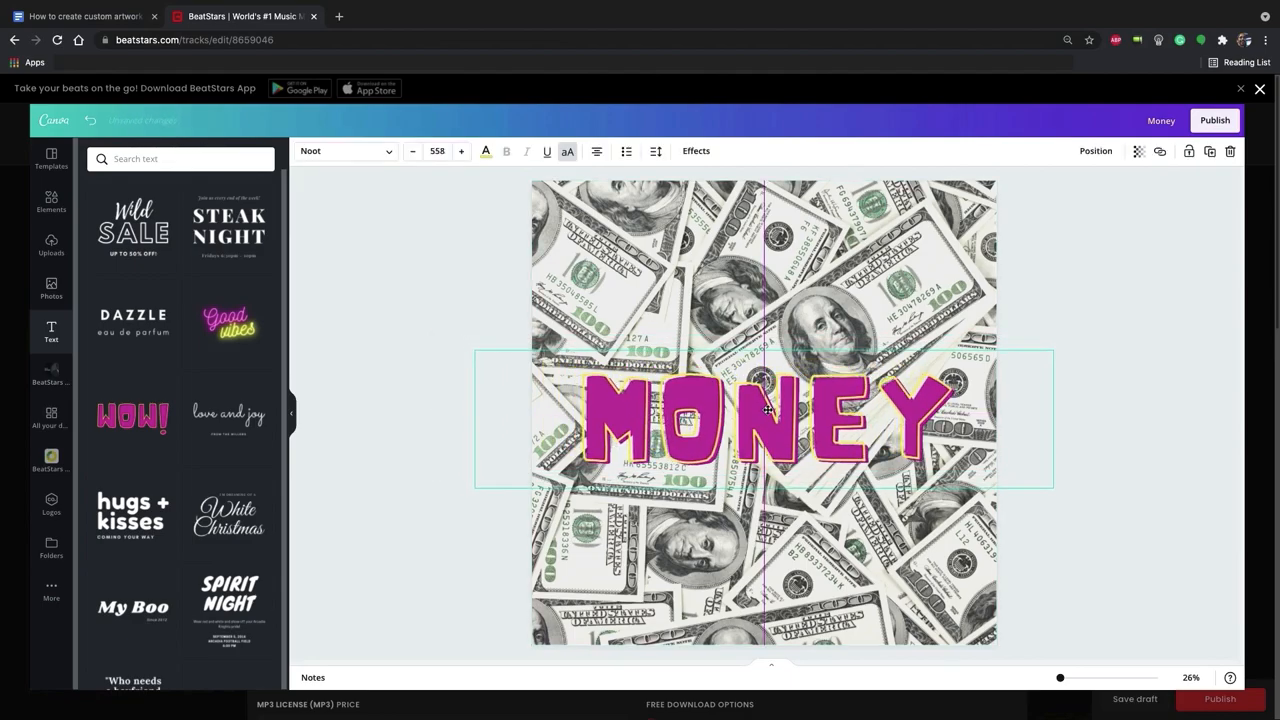
{"action": "left_click", "coordinate": [1125, 412]}
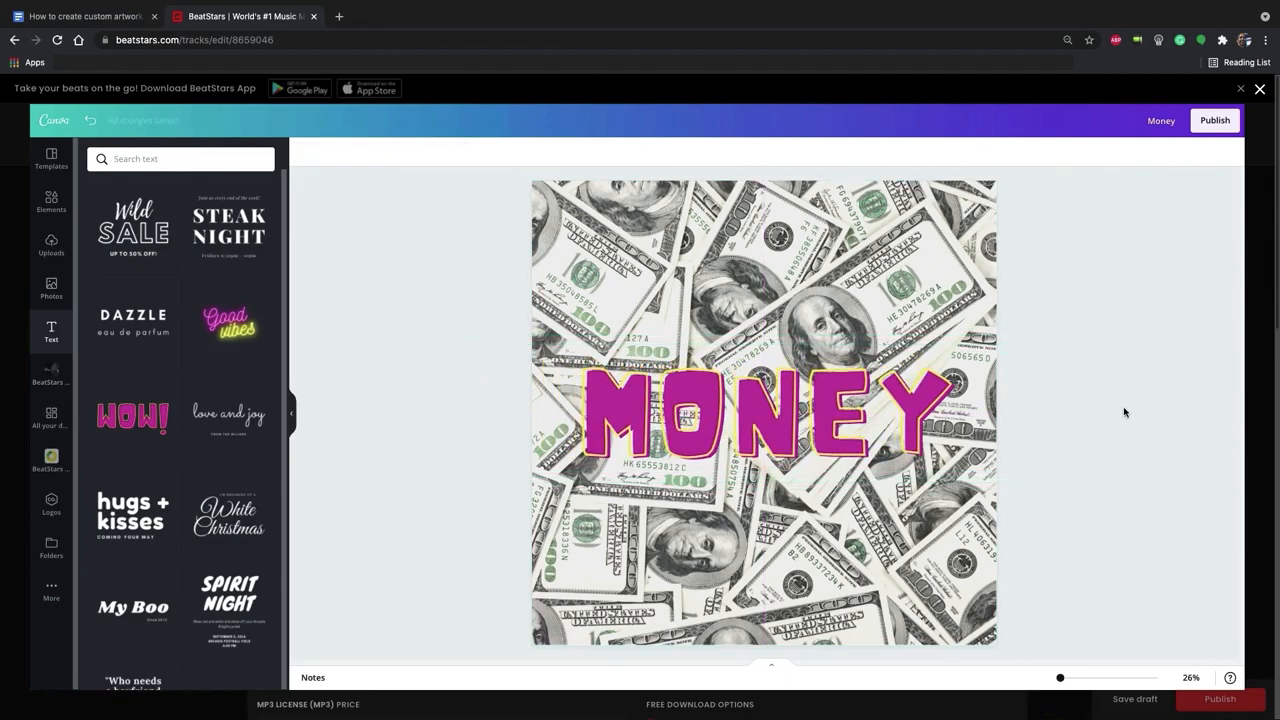
{"action": "left_click", "coordinate": [1214, 120]}
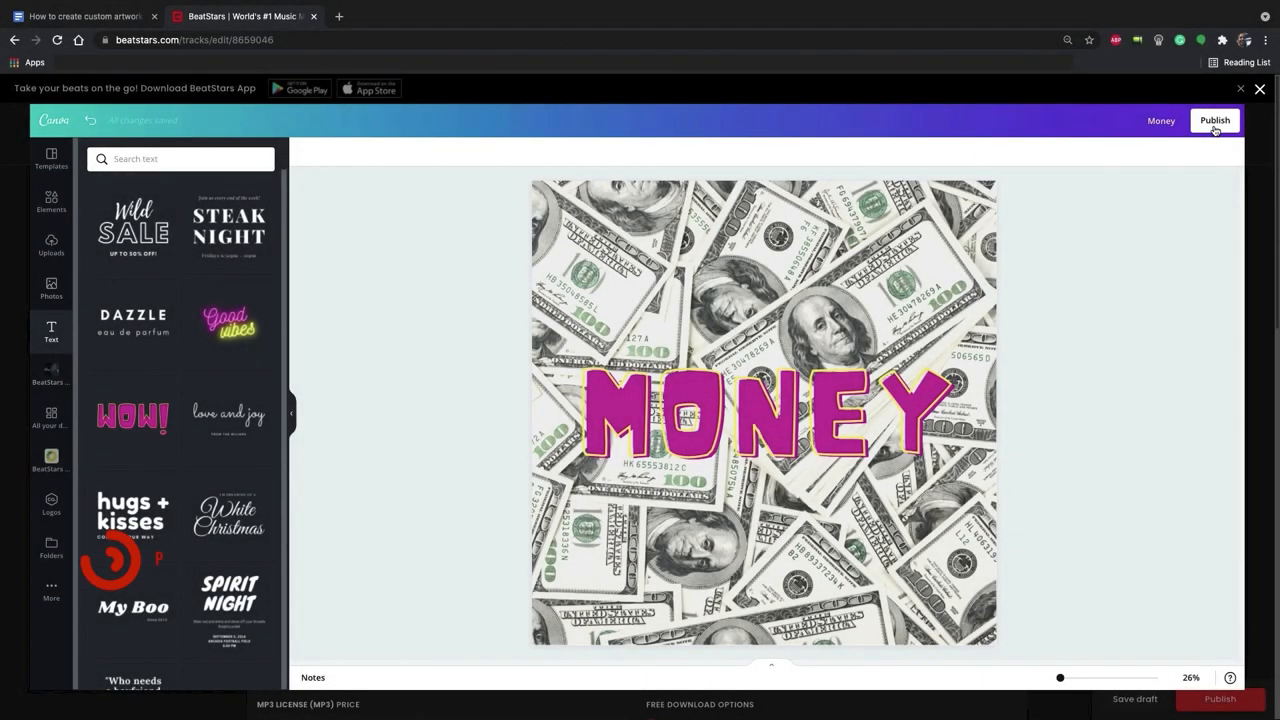
Step: Publish the MONEY design from Canva as the Money track's artwork
{"action": "left_click", "coordinate": [1215, 120]}
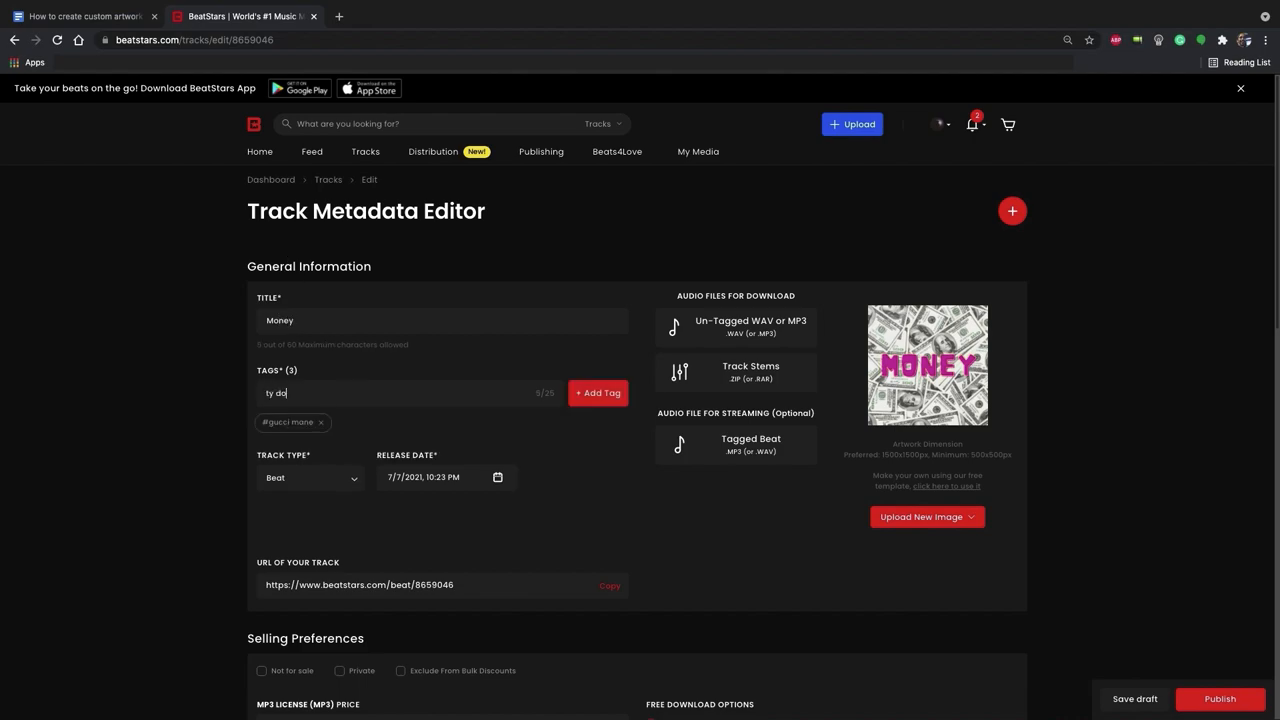
Step: Tag the track with ty dolla $ign and trap
{"action": "left_click", "coordinate": [598, 392]}
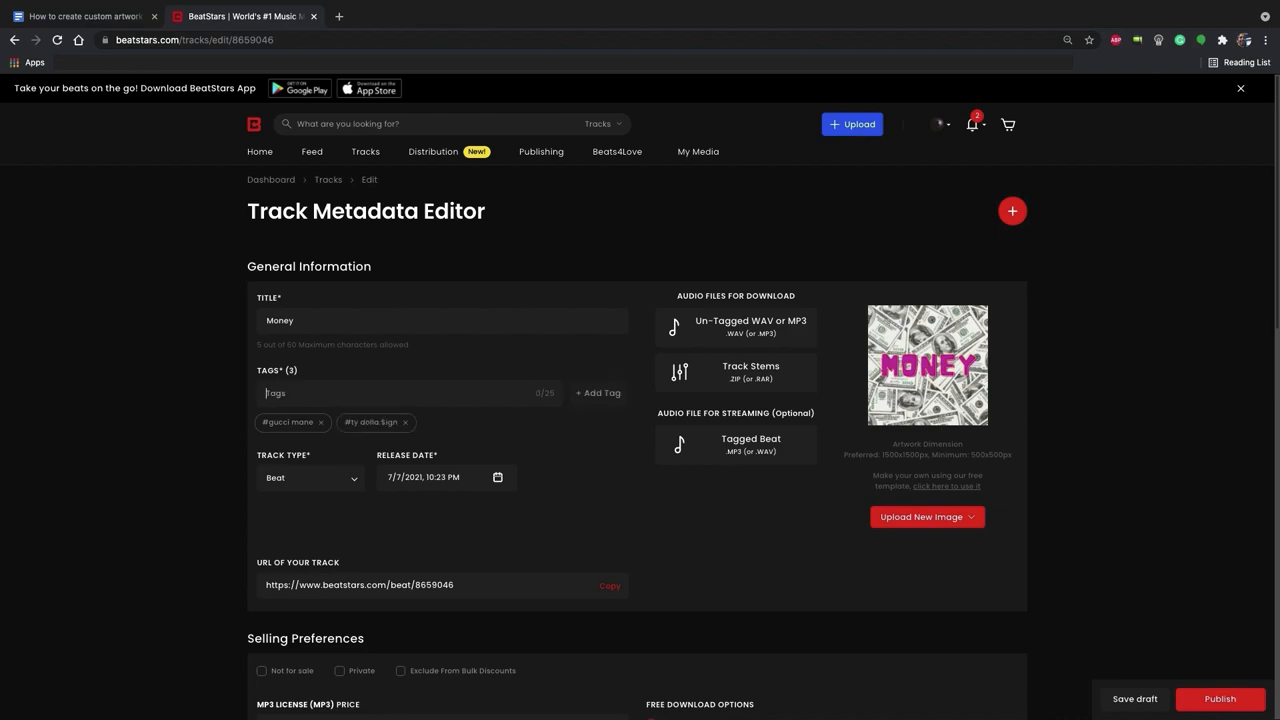
{"action": "type", "text": "trap"}
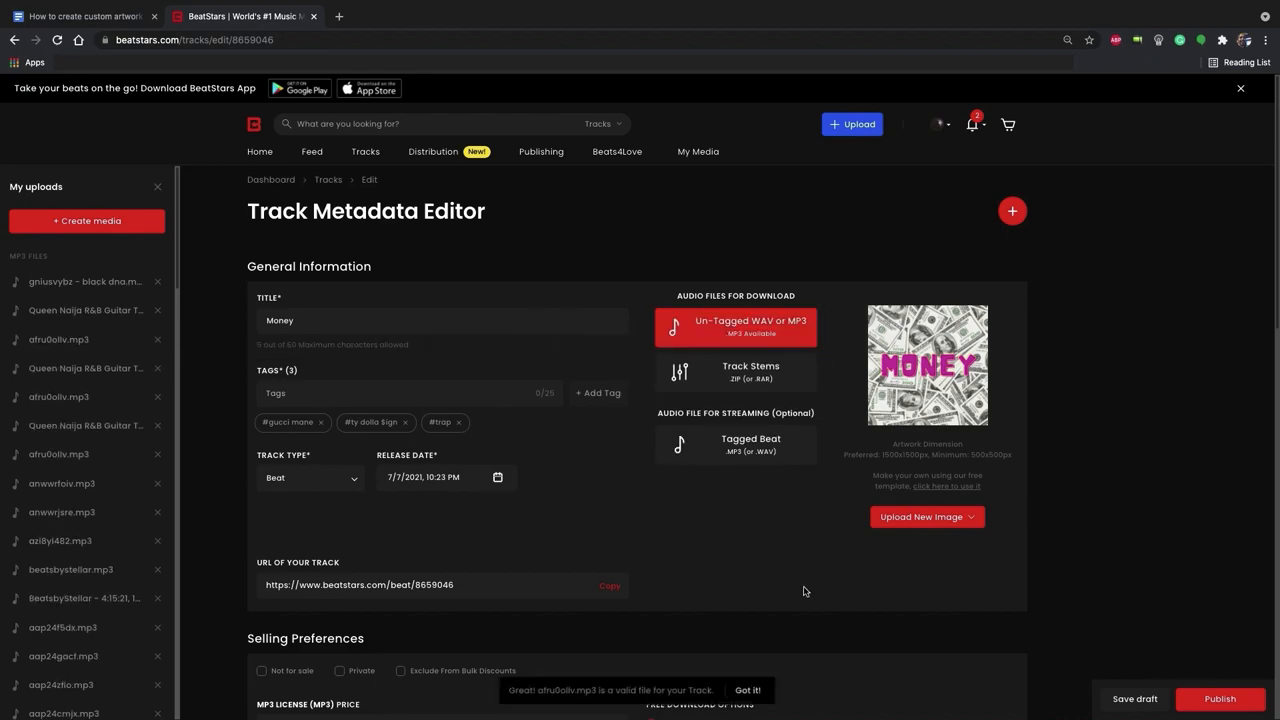
Step: Scroll past the selling preferences and track details, then publish the Money track
{"action": "scroll", "scroll_direction": "down", "scroll_amount": 3}
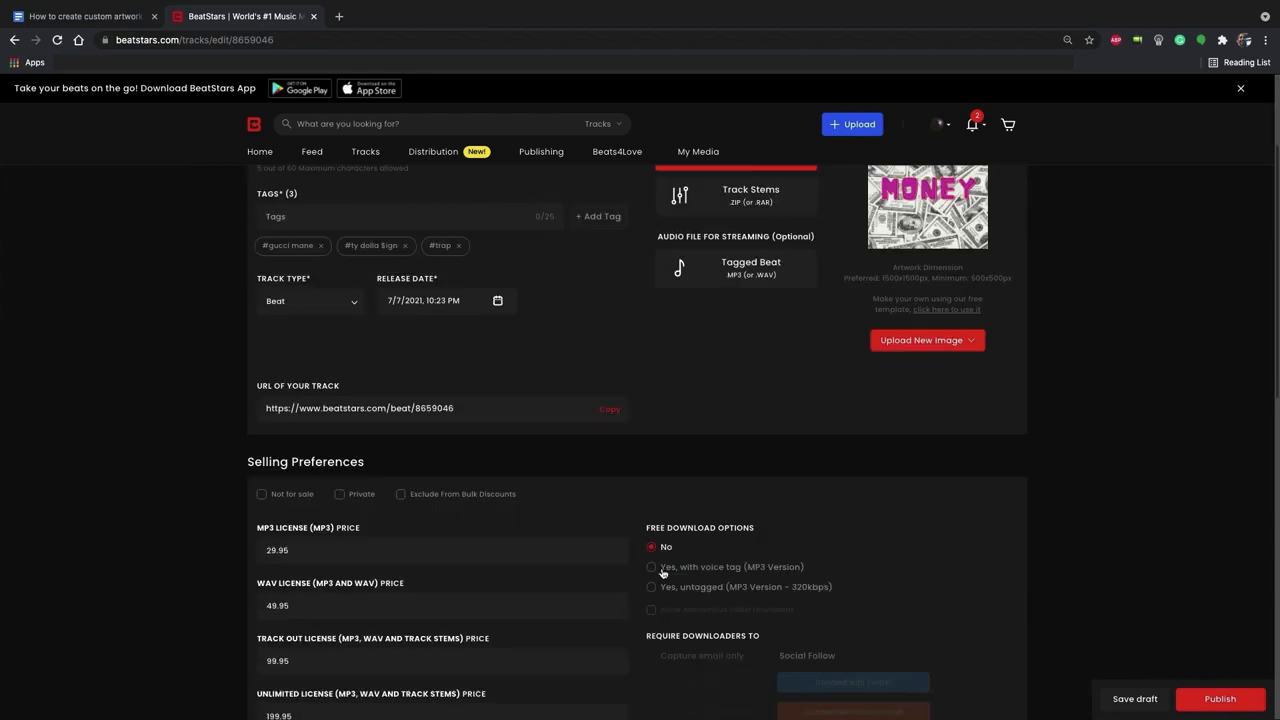
{"action": "scroll", "scroll_direction": "down", "scroll_amount": 3}
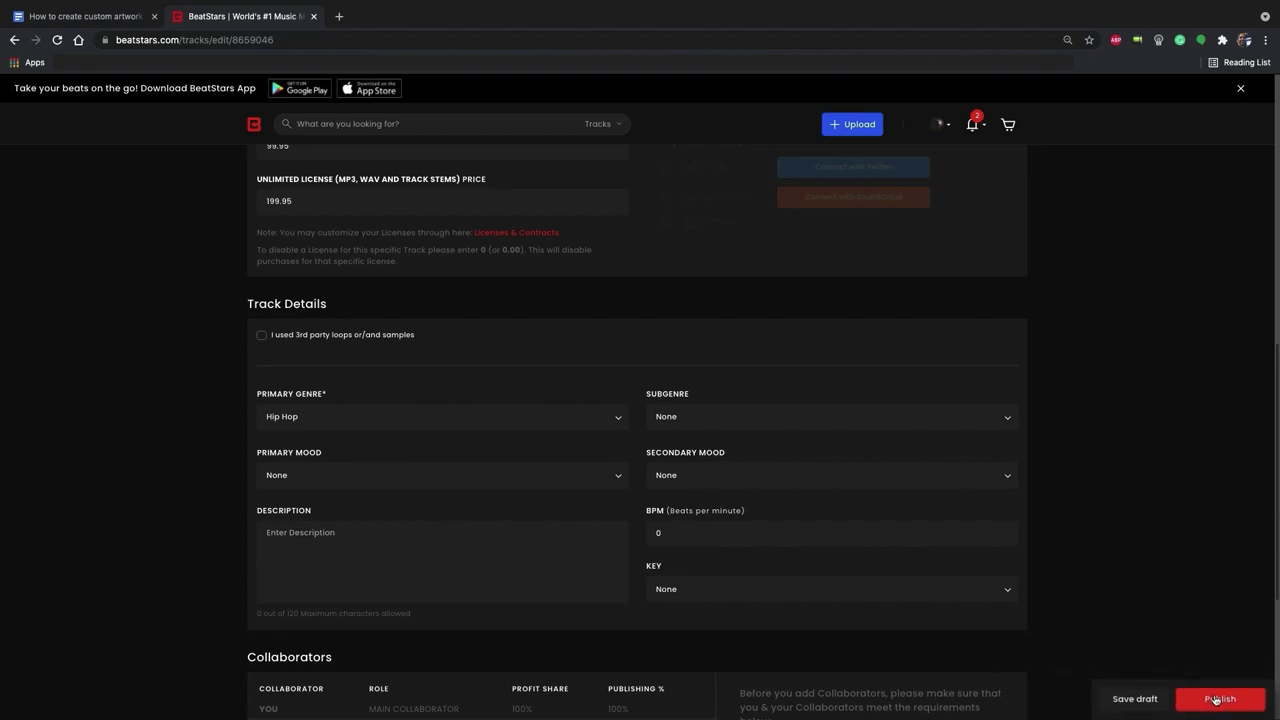
{"action": "left_click", "coordinate": [1219, 699]}
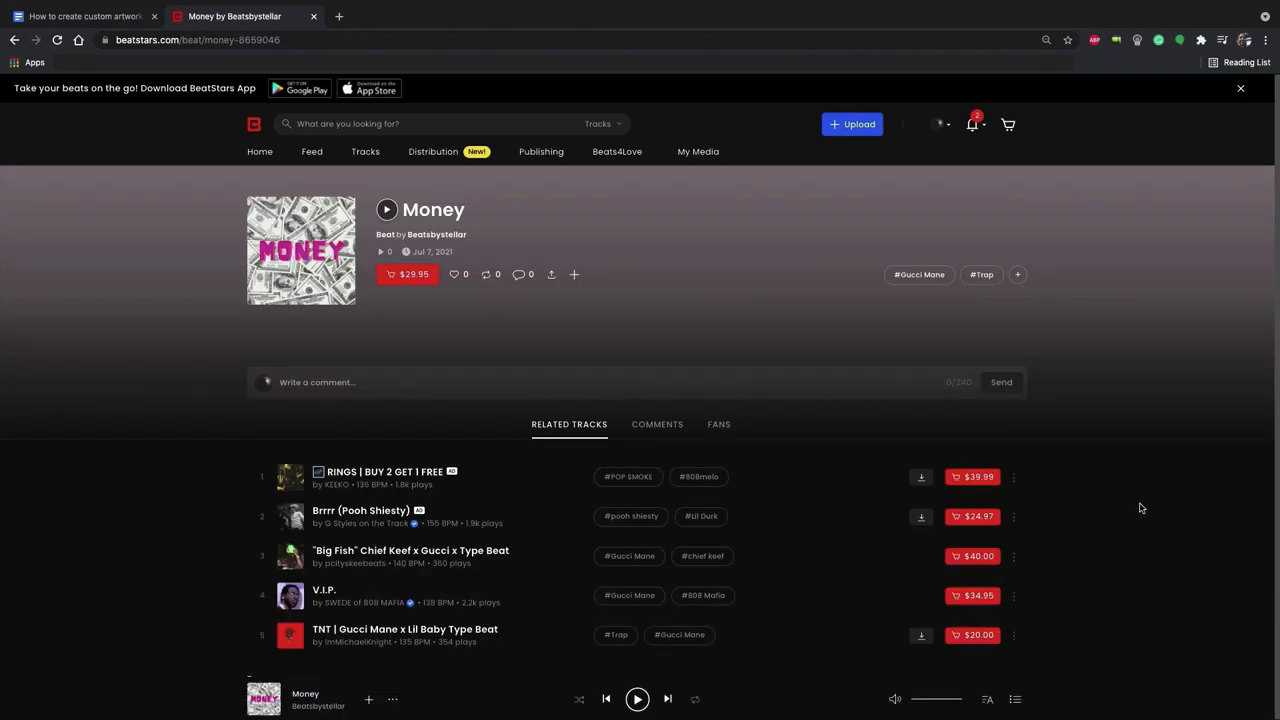